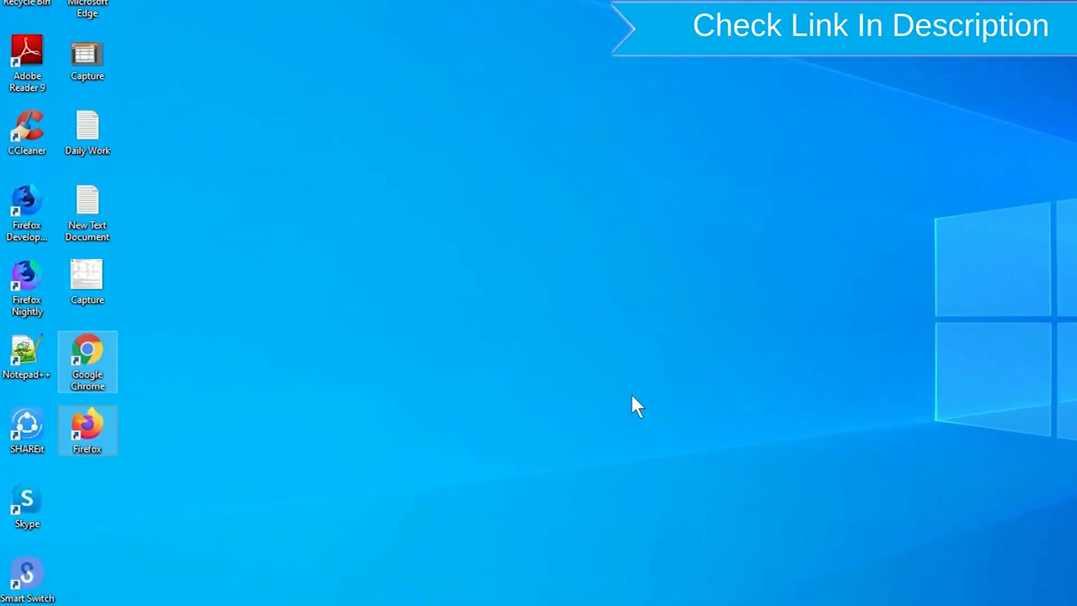
Search the web for 'google find my device' and reach the official Find My Device sign-in page
right_click(87, 428)
text(google find my device)
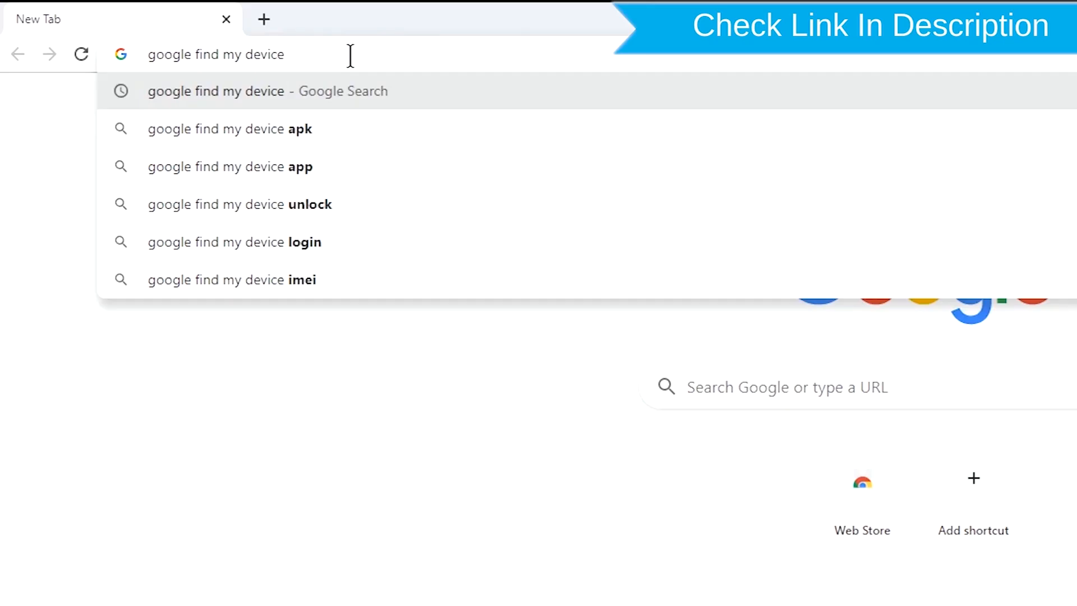
click(214, 90)
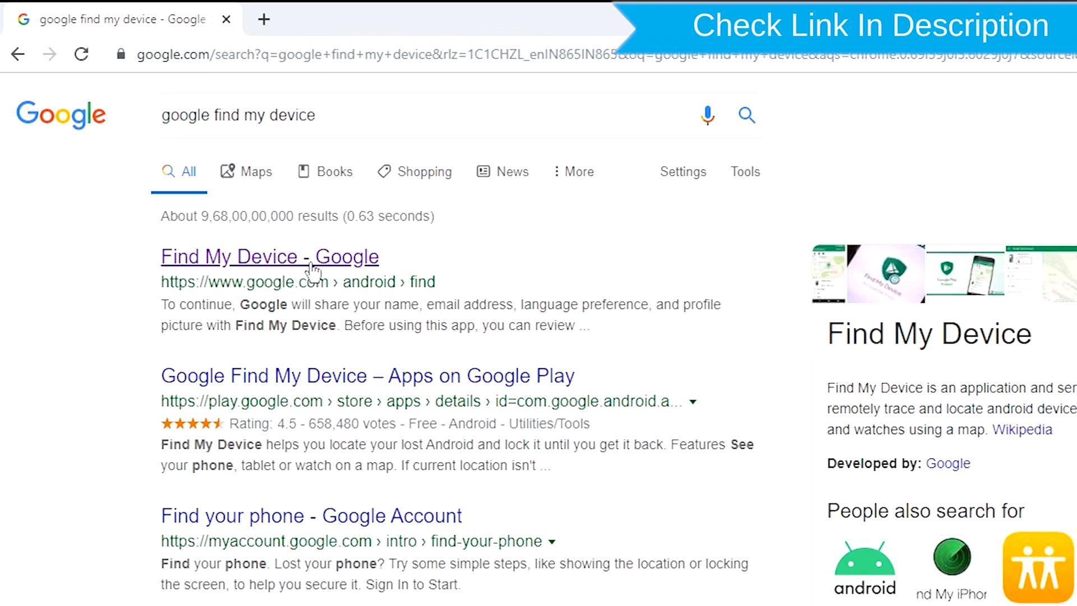
click(292, 257)
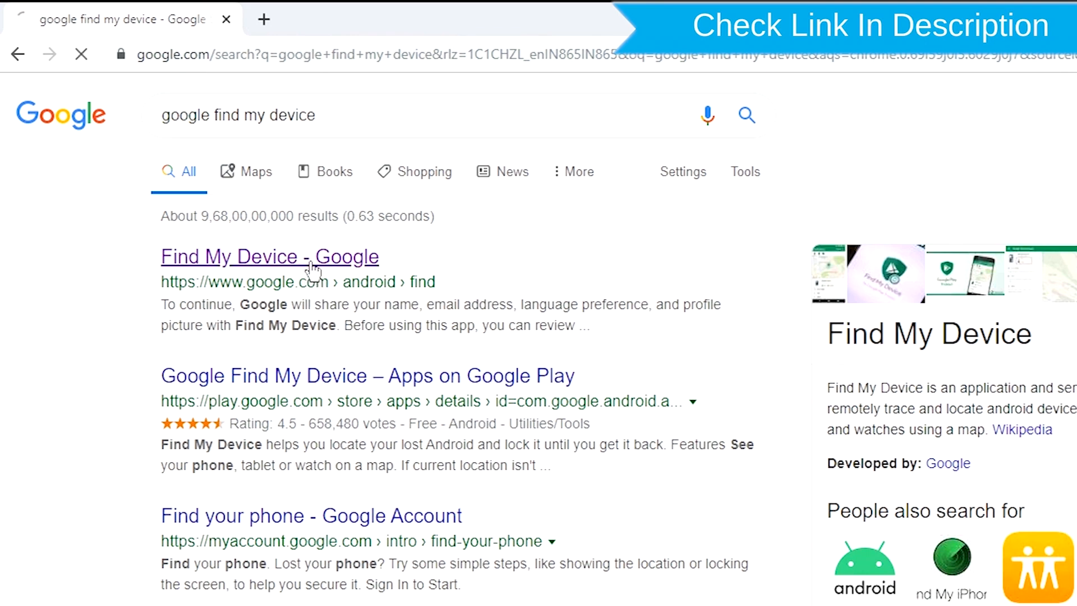
click(269, 256)
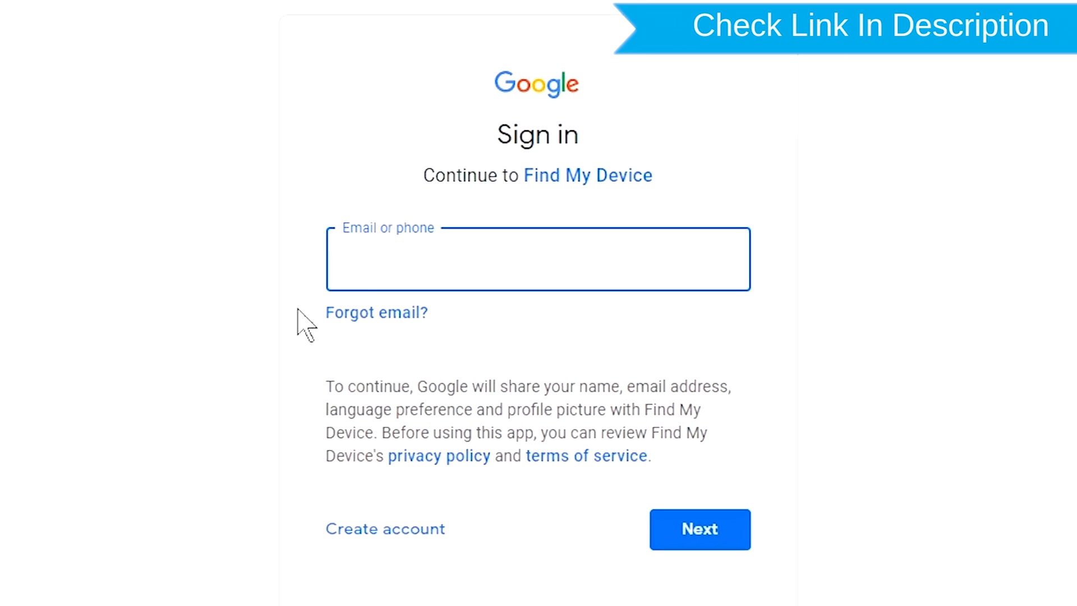
Sign in with the Google account email and password to reach the phone's dashboard
click(452, 267)
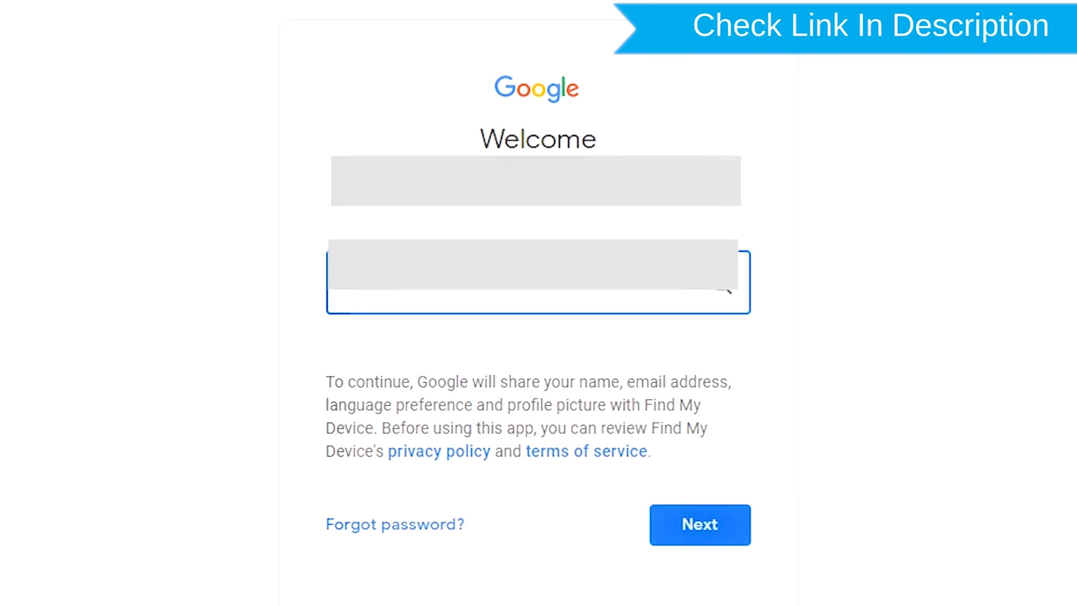
click(699, 525)
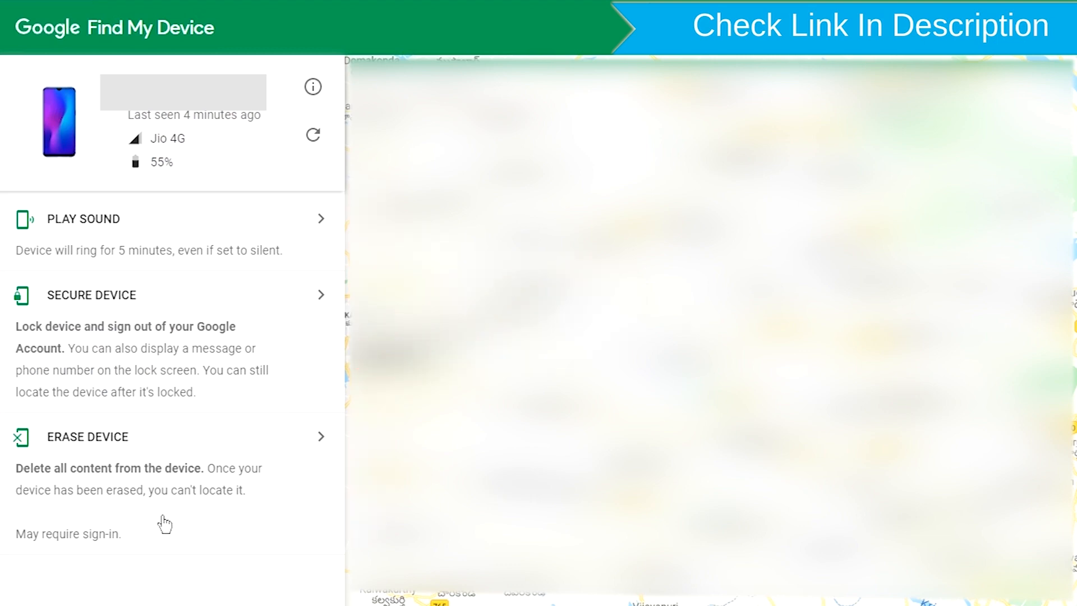
Choose ERASE DEVICE for the phone and confirm, bringing up a sign-in prompt
click(86, 436)
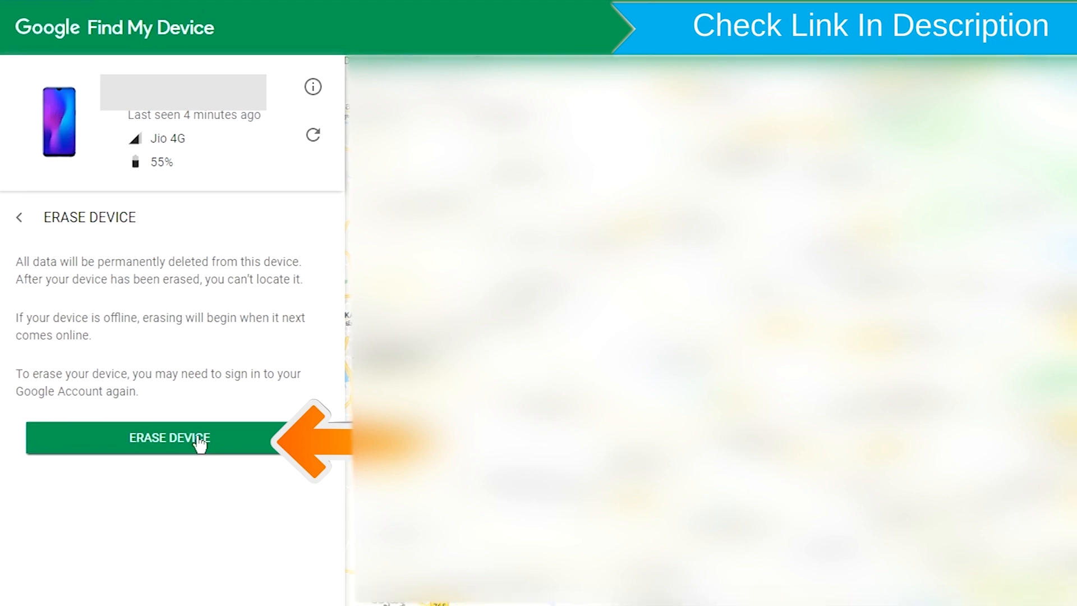
click(197, 437)
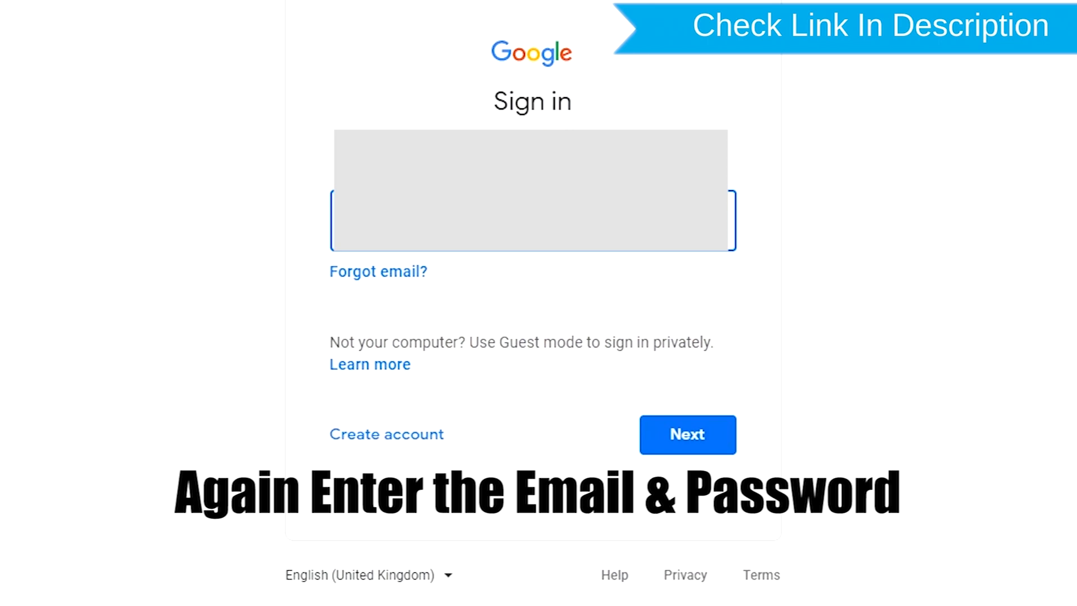
Sign in to the Google account again to authorise erasing the phone
click(686, 434)
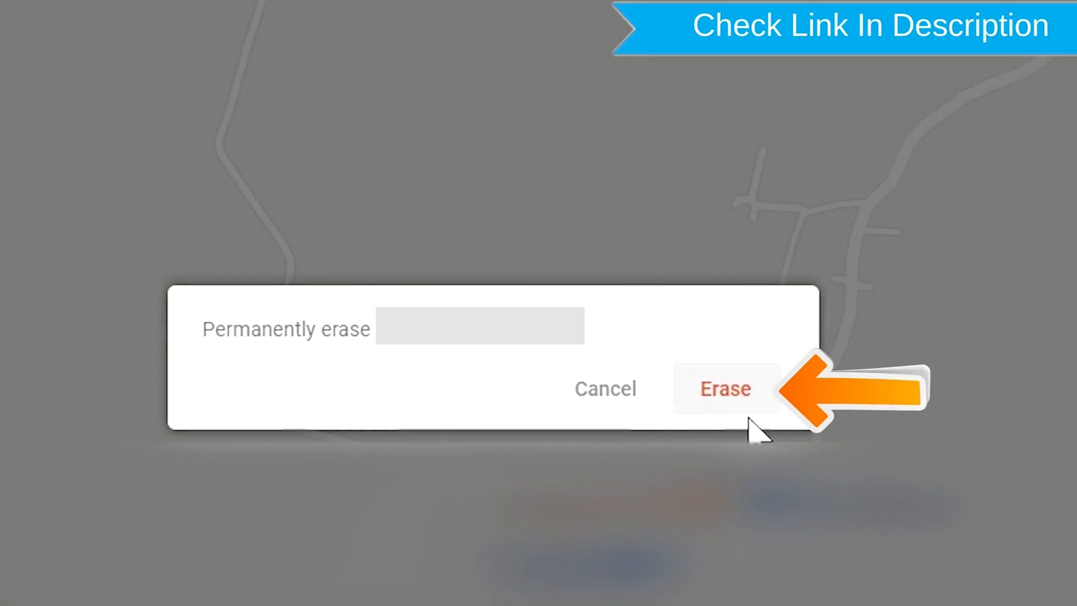
mouse_move(706, 411)
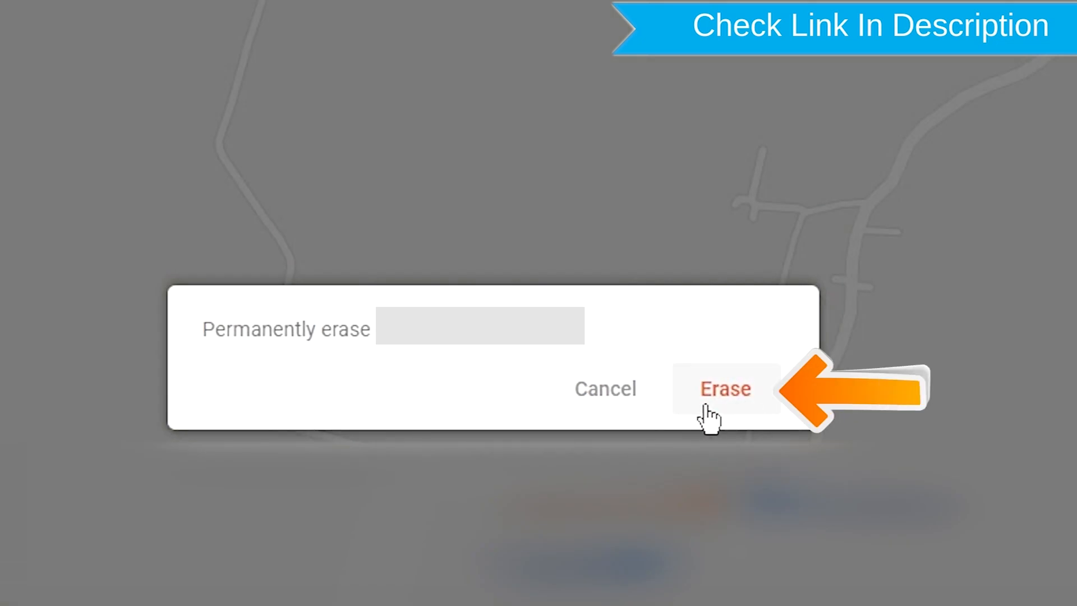
Confirm the permanent erase so the page reports the device has been erased
click(725, 388)
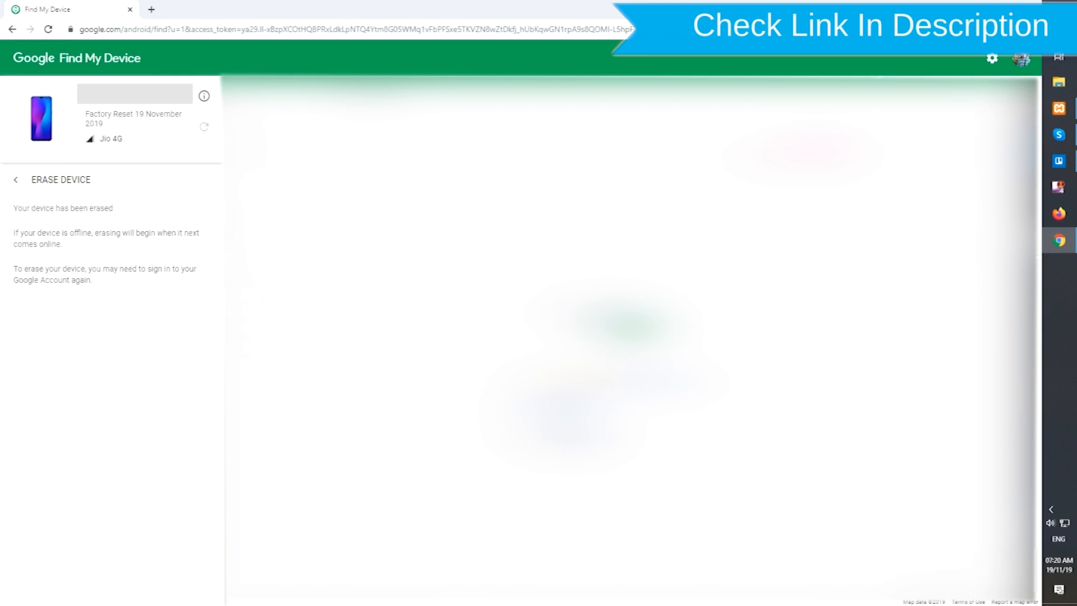